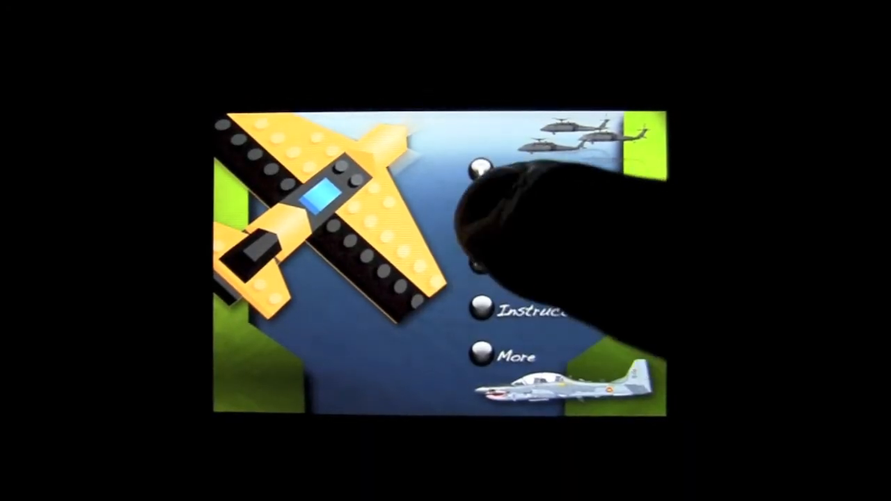
Step: Start a new game from the main menu via the Play option
left_click(480, 166)
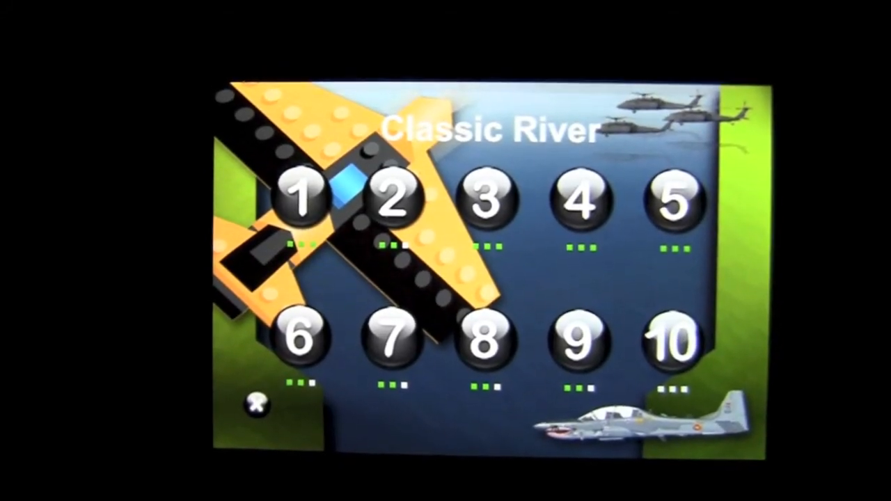
Step: Launch a numbered Classic River level so the jet begins flying over the river
left_click(304, 198)
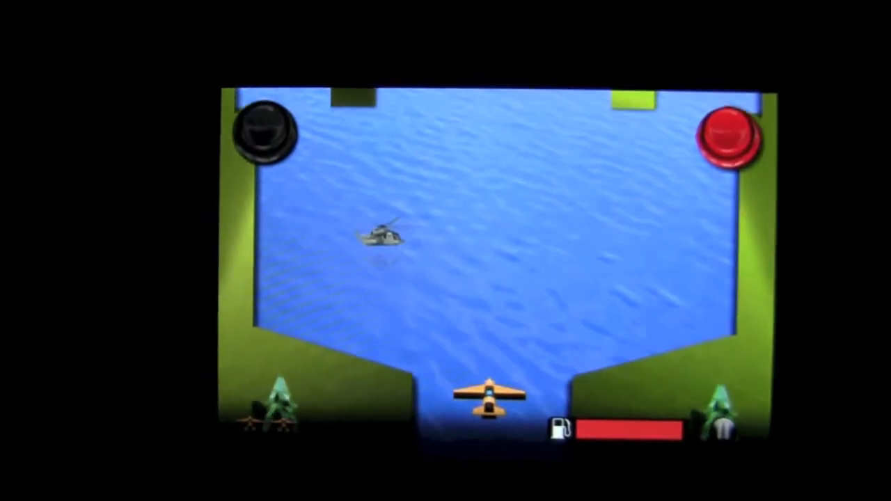